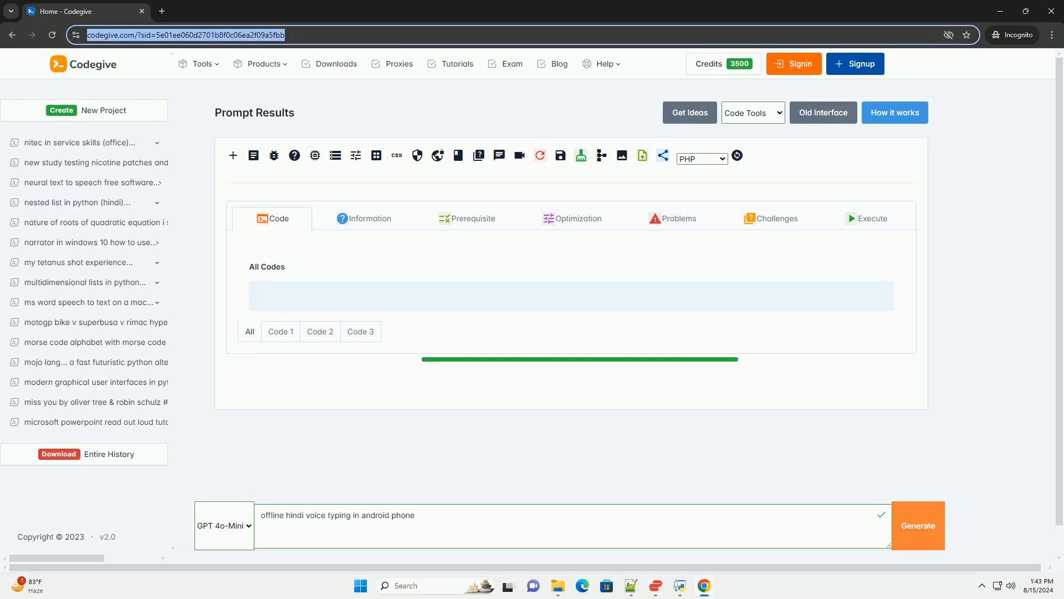
Step: Generate the tutorial for the offline Hindi voice typing on Android prompt
click(918, 525)
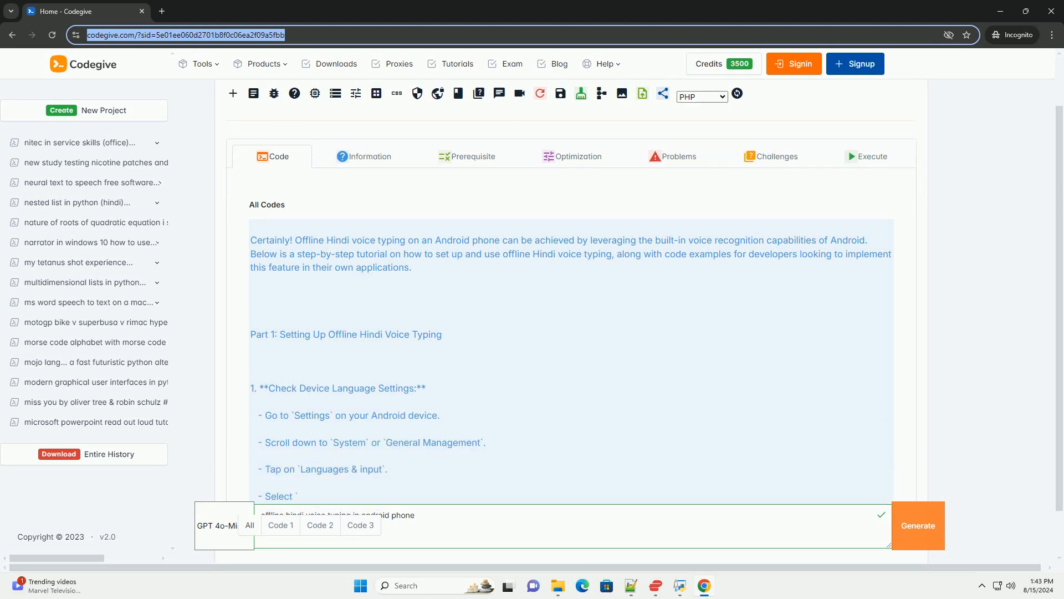
Step: Scroll through Part 1's three setup steps to Part 2's permissions step
scroll(down, 3)
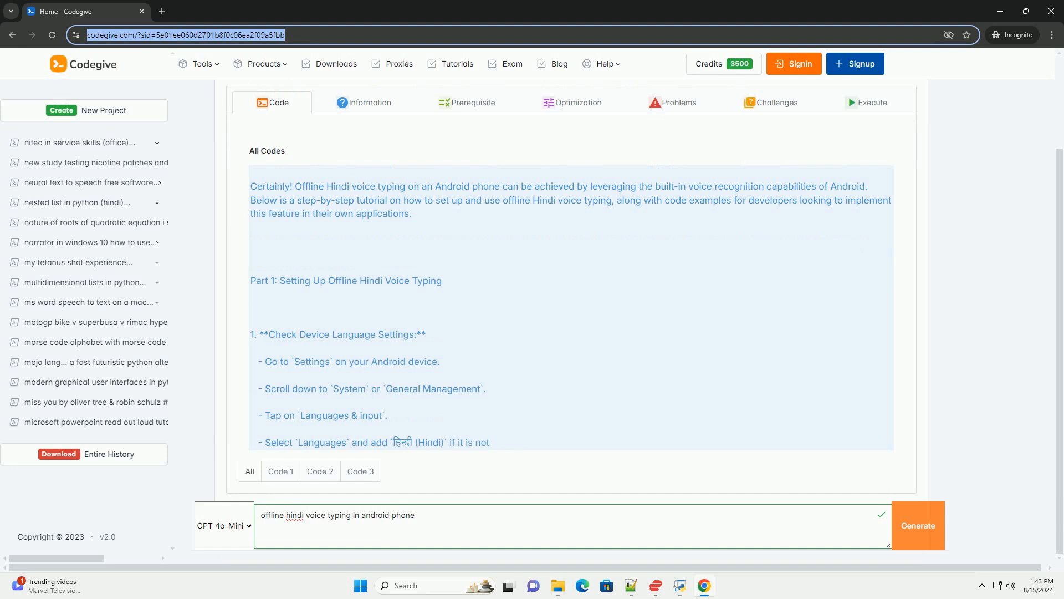
scroll(down, 3)
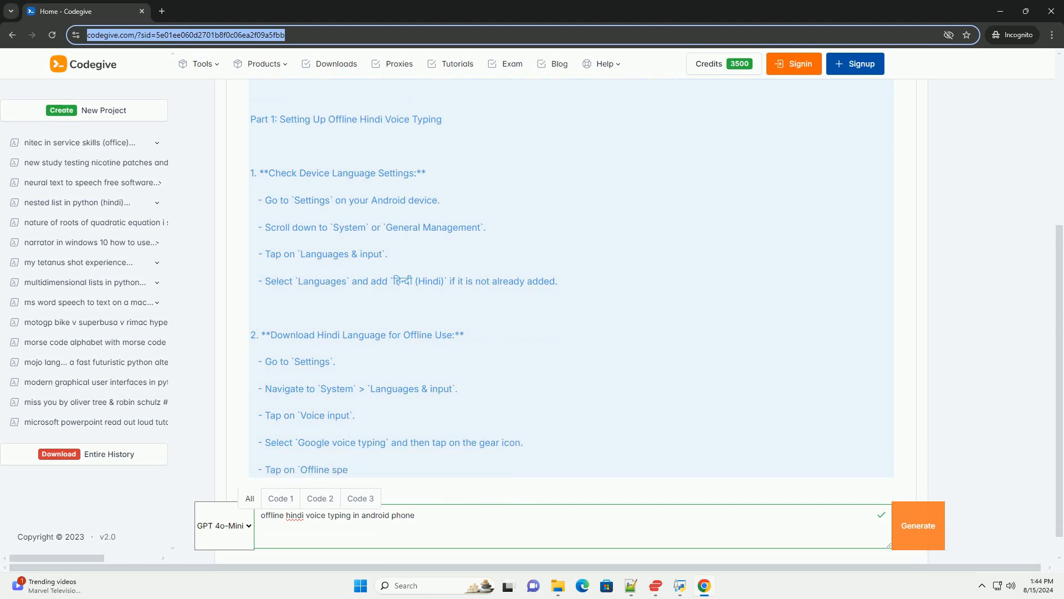
scroll(down, 3)
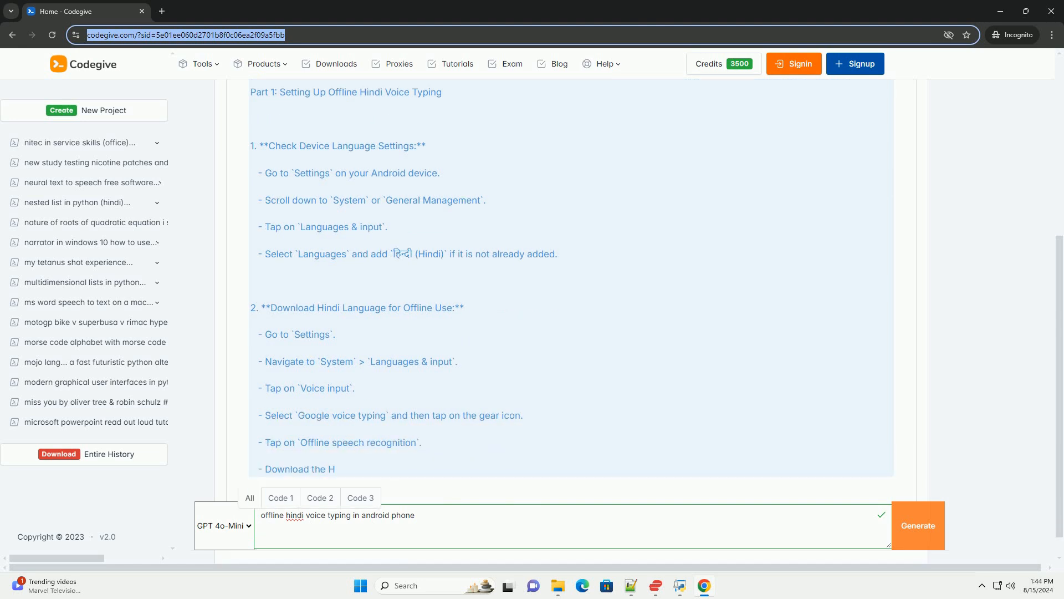
scroll(down, 3)
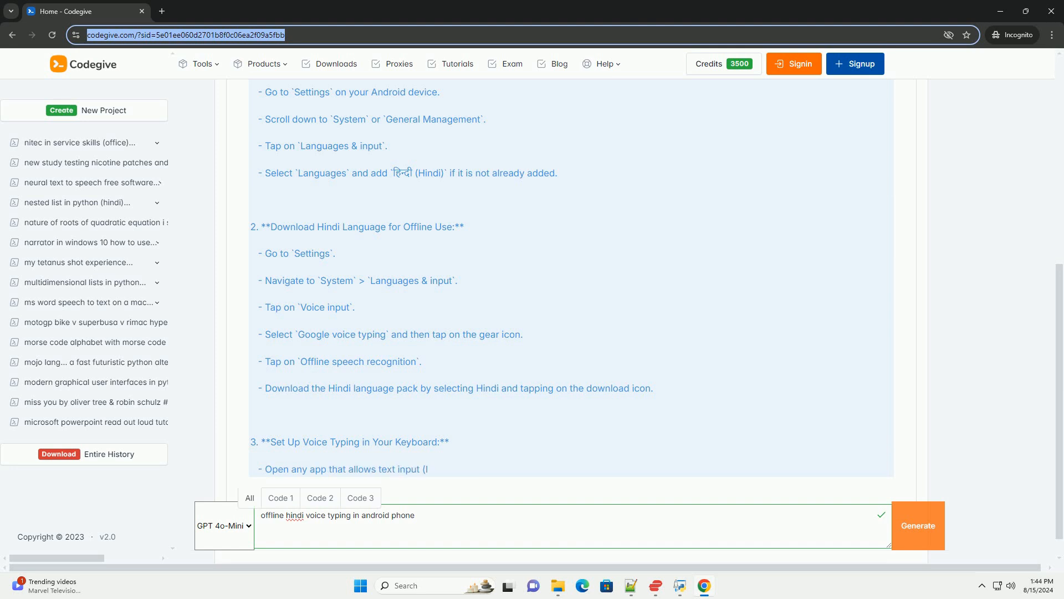
scroll(down, 3)
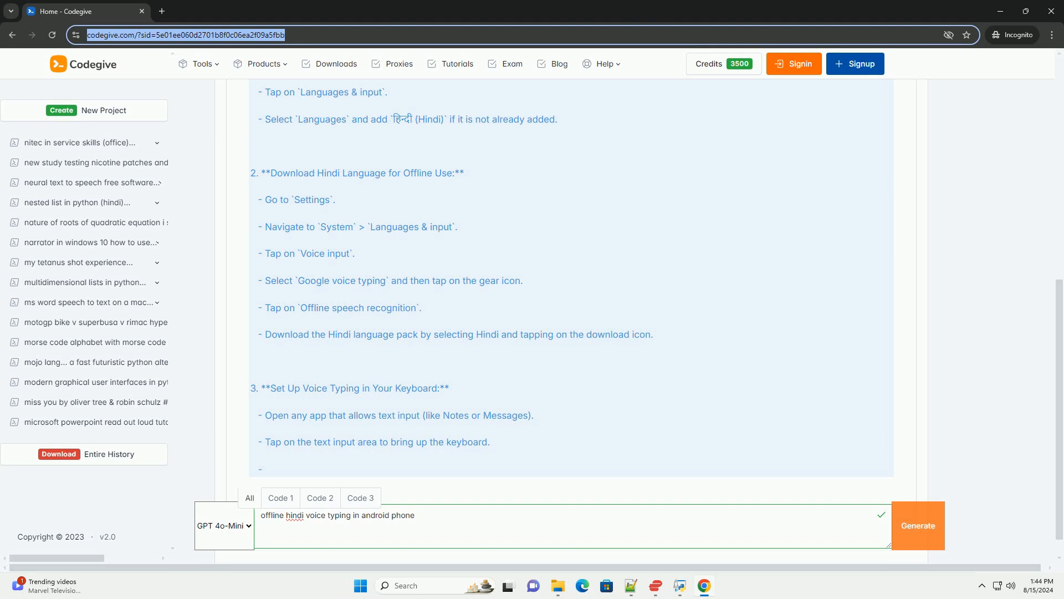
scroll(down, 3)
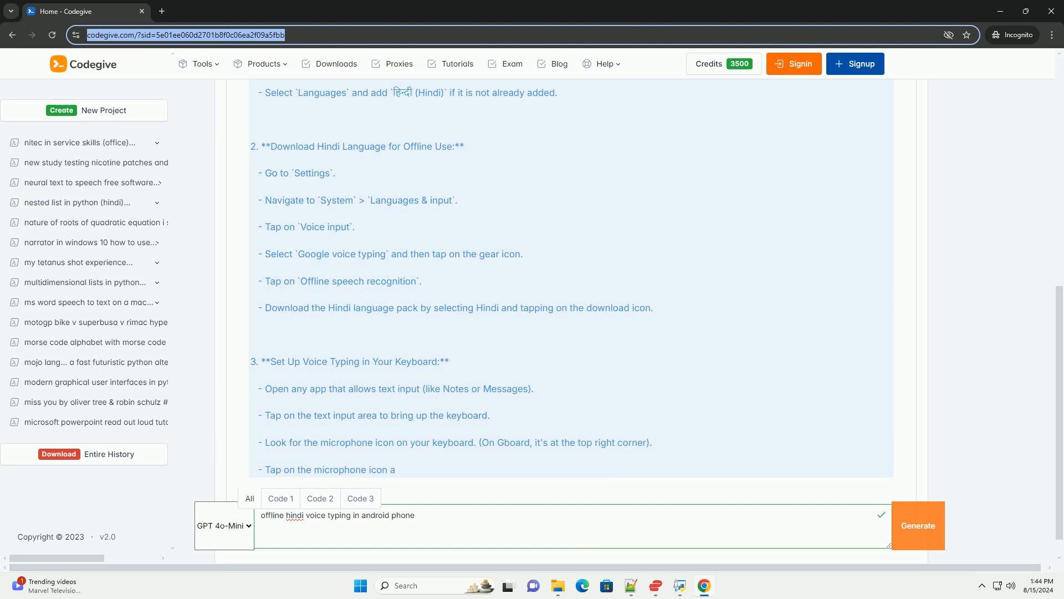
scroll(down, 3)
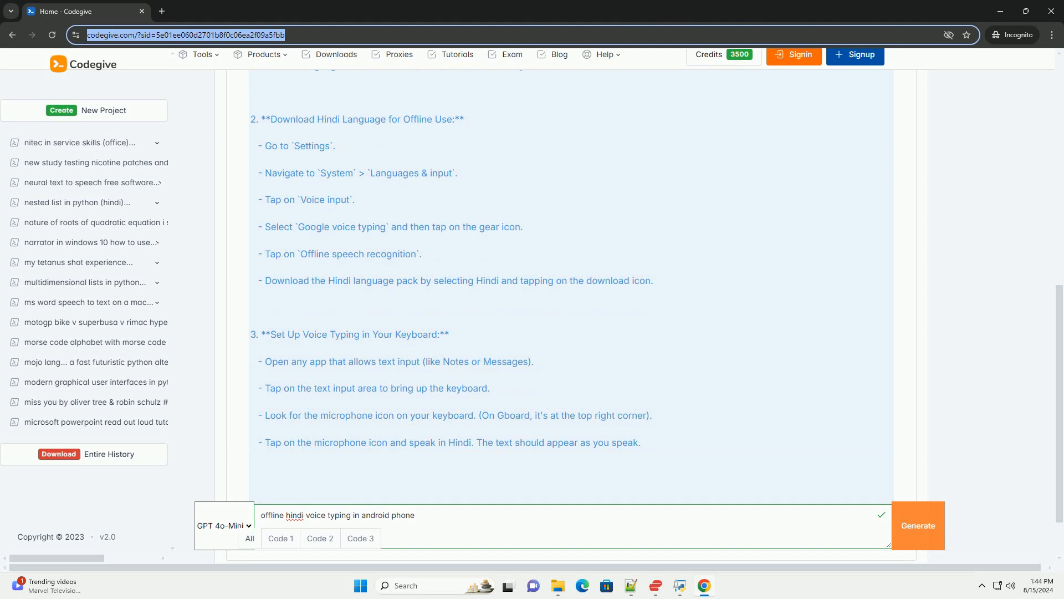
scroll(down, 3)
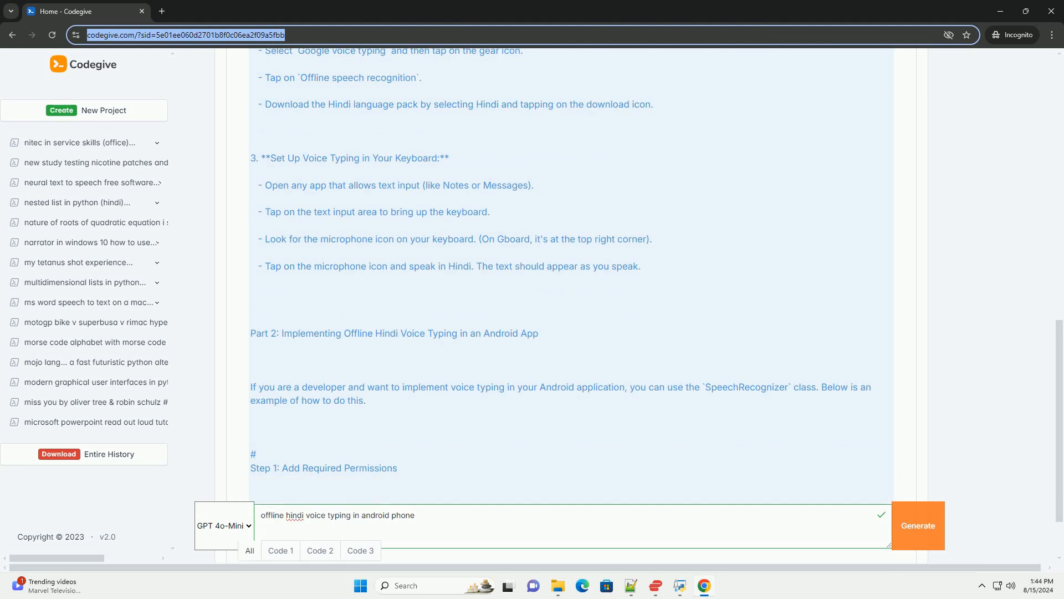
Step: Scroll past the two AndroidManifest.xml permissions to Step 2's Java imports
scroll(down, 3)
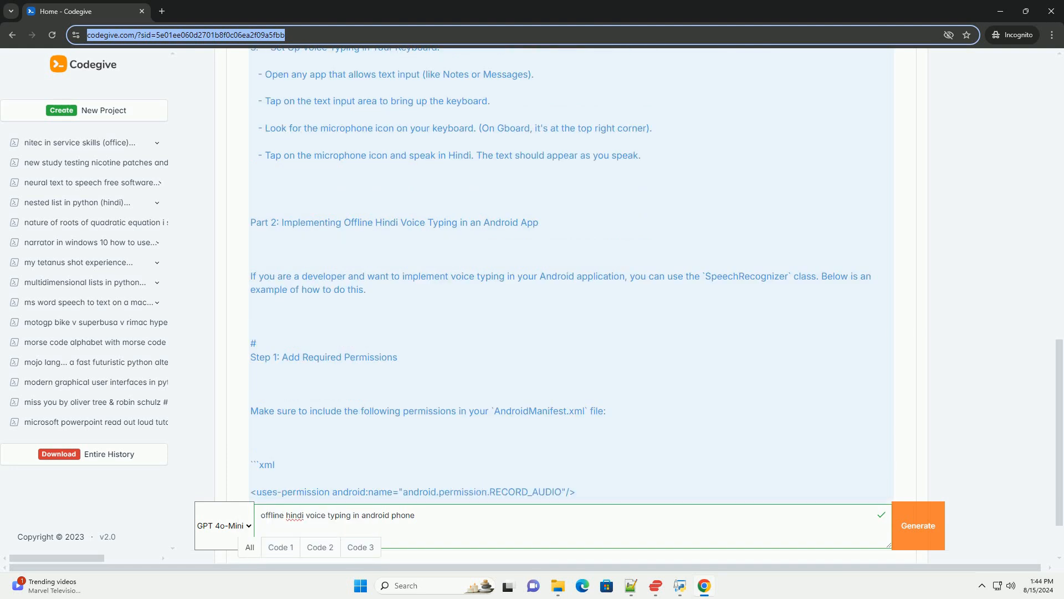
scroll(down, 3)
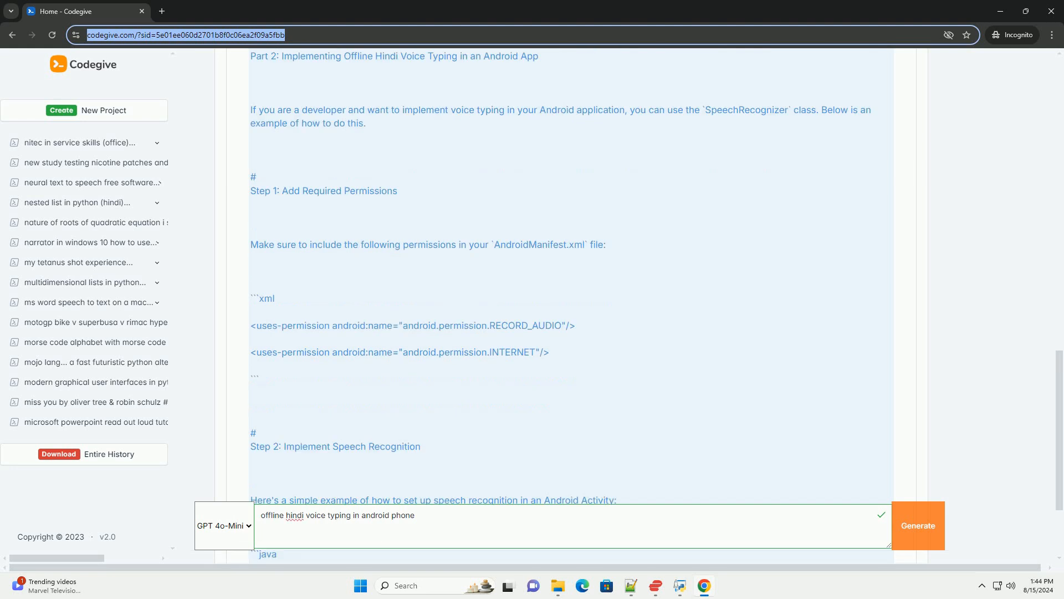
scroll(down, 3)
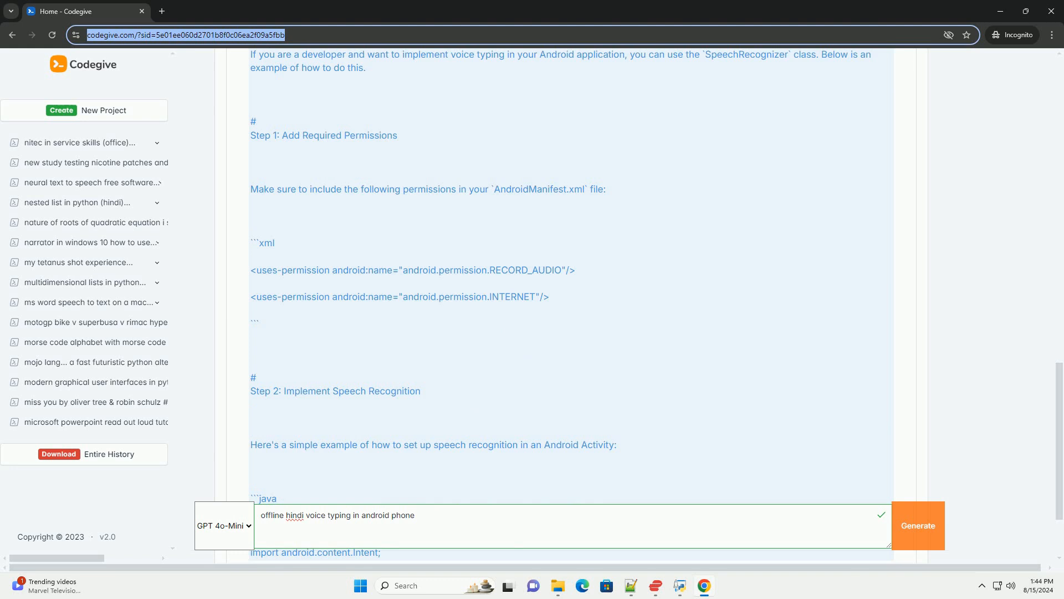
scroll(down, 3)
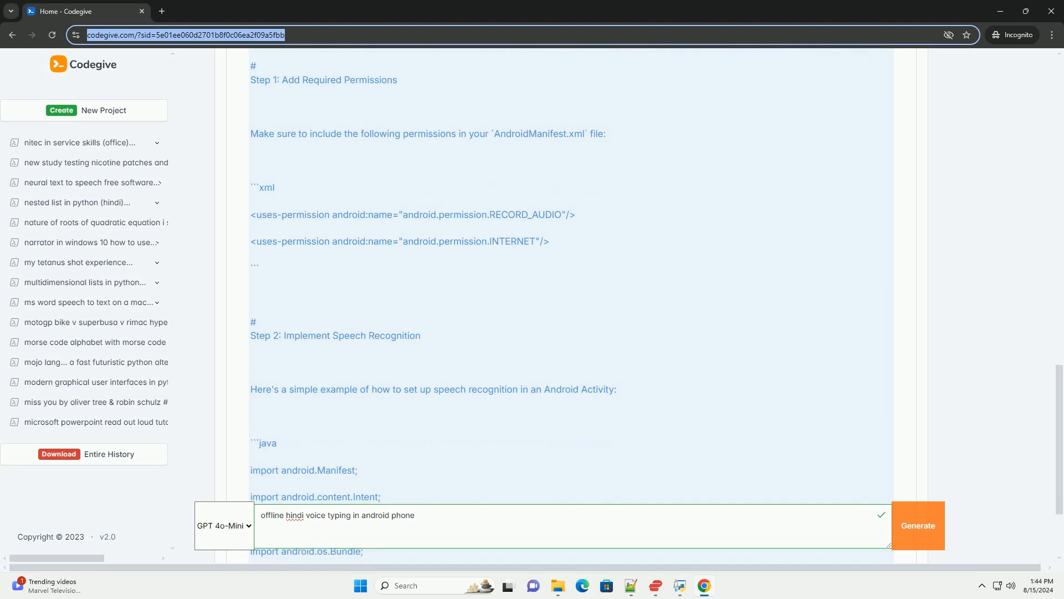
scroll(down, 3)
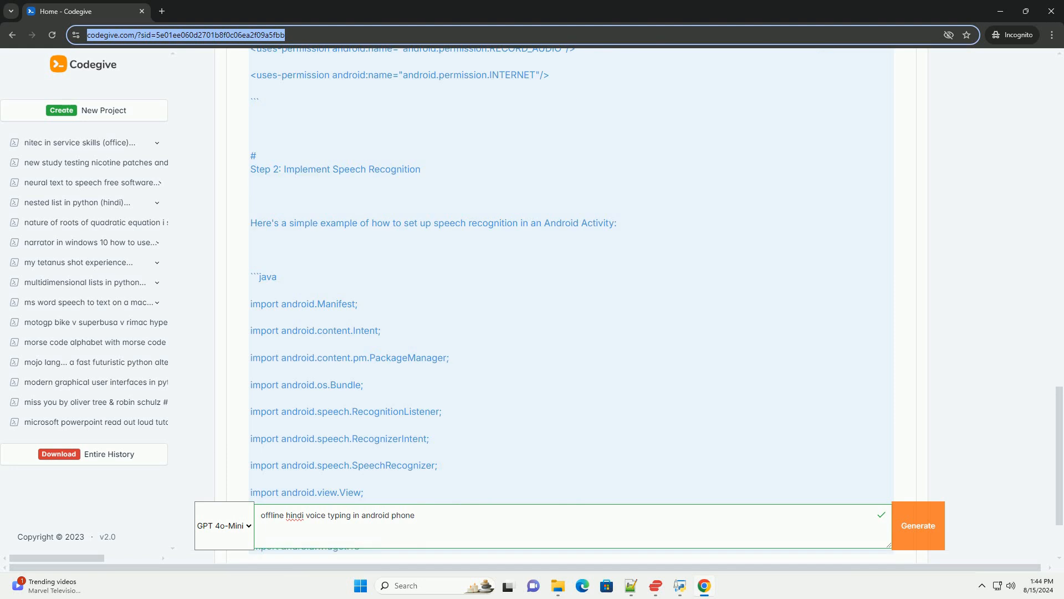
scroll(down, 3)
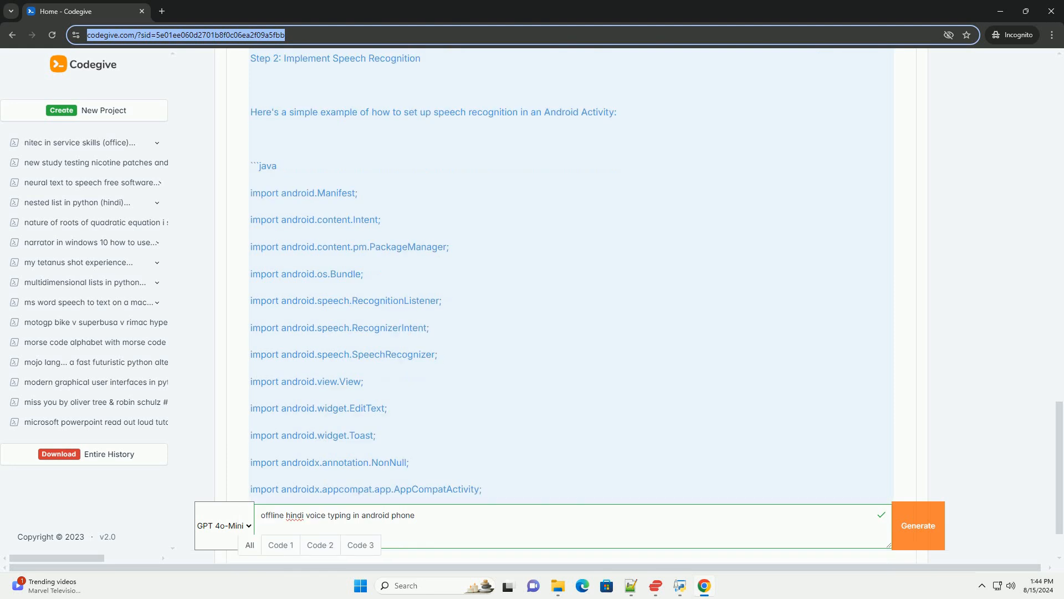
scroll(down, 3)
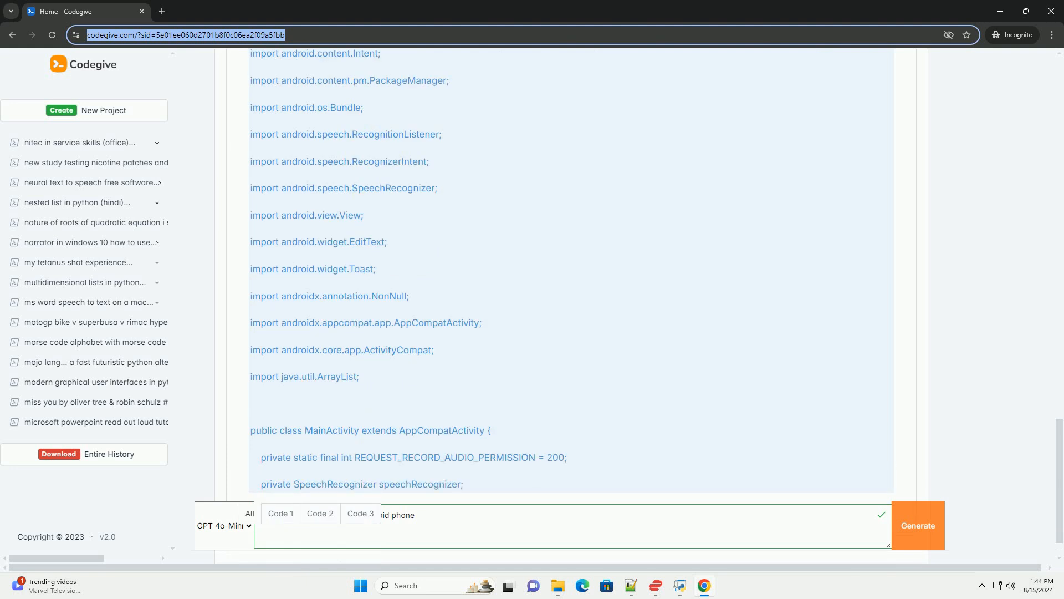
Step: Scroll to MainActivity's onCreate creating the SpeechRecognizer and its listener
scroll(down, 3)
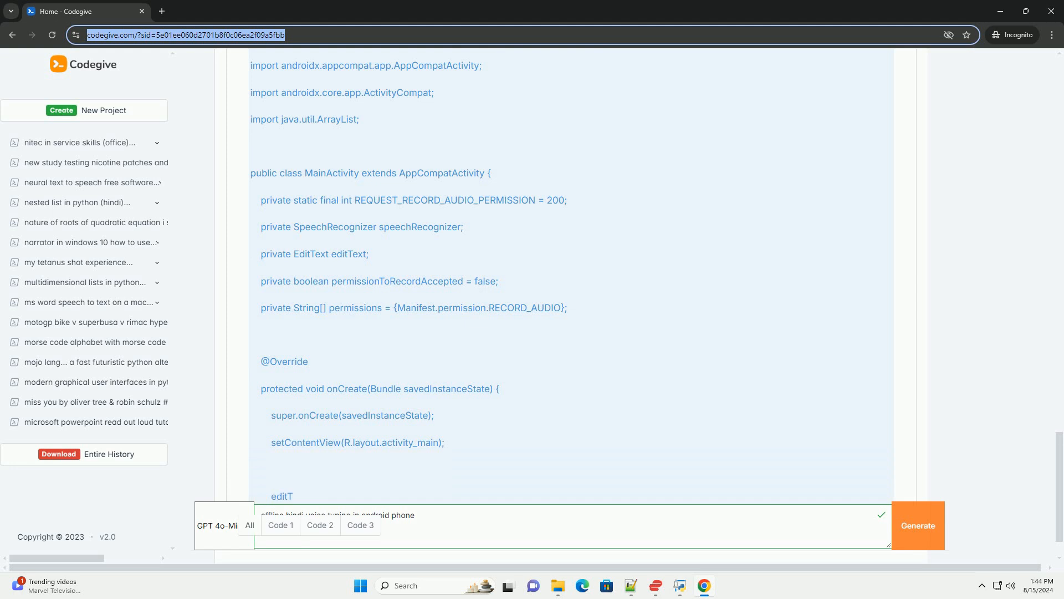
scroll(down, 3)
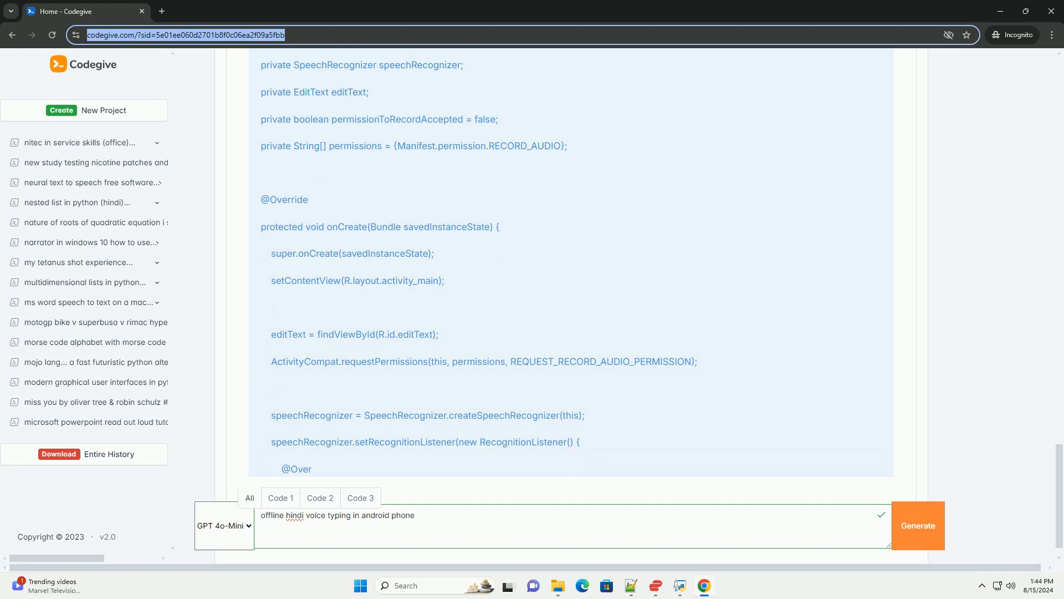
Step: Scroll through the RecognitionListener callbacks, including onResults, to startVoiceInput
scroll(down, 3)
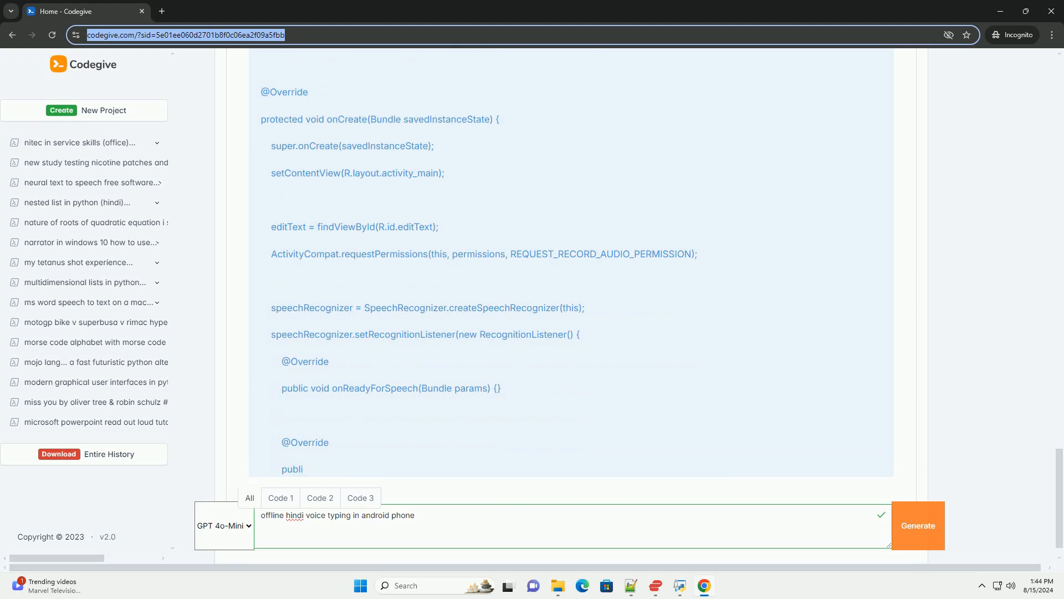
scroll(down, 3)
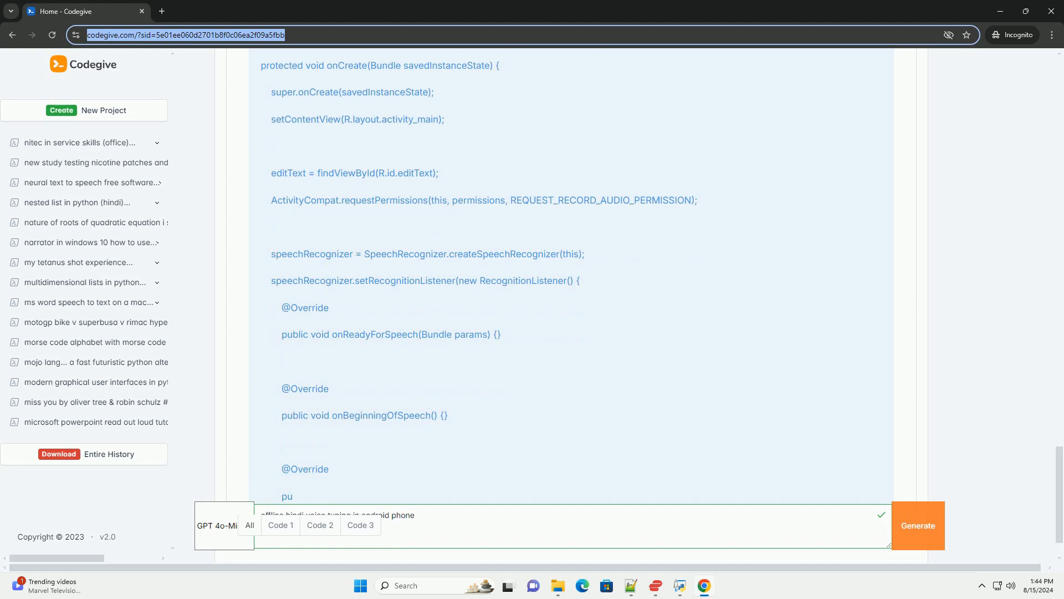
scroll(down, 3)
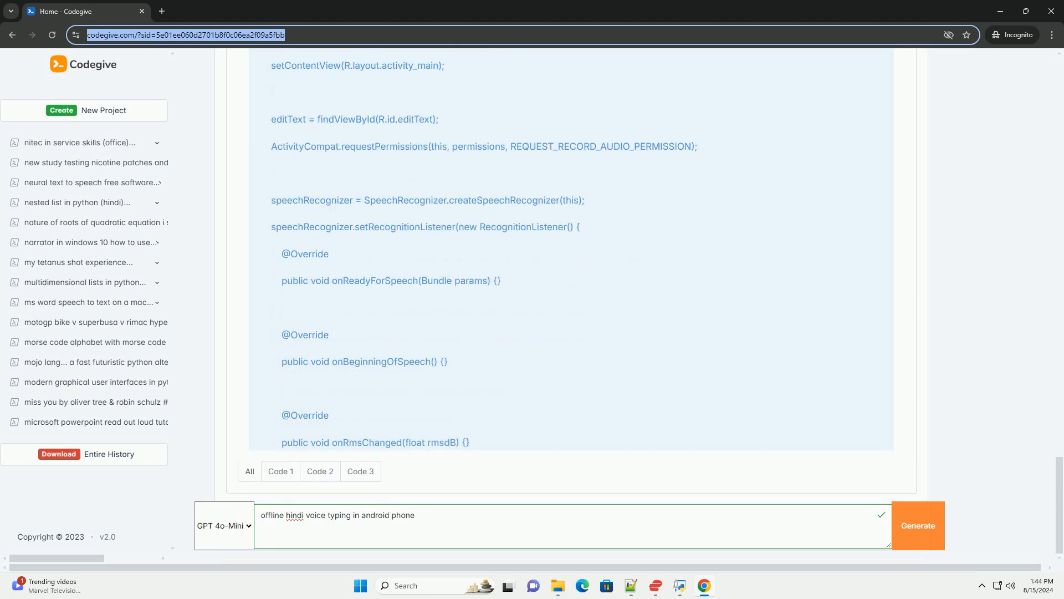
scroll(down, 3)
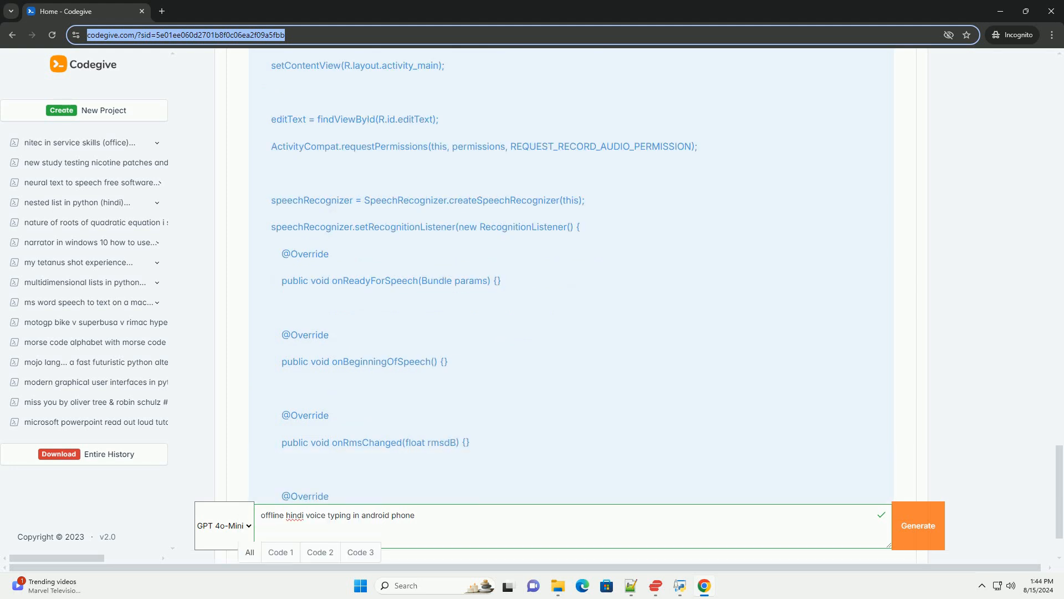
scroll(down, 3)
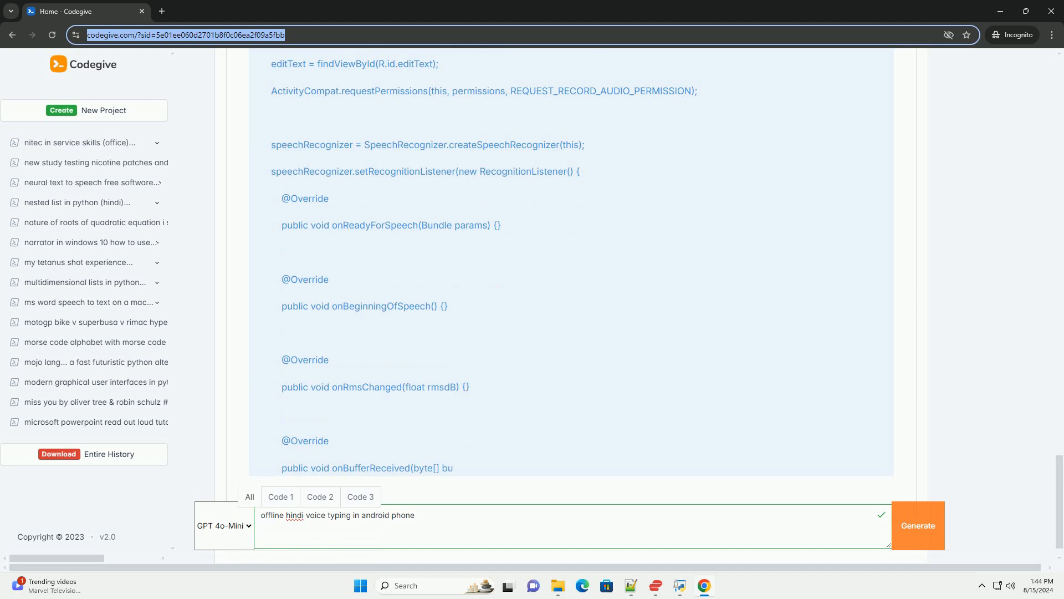
scroll(down, 3)
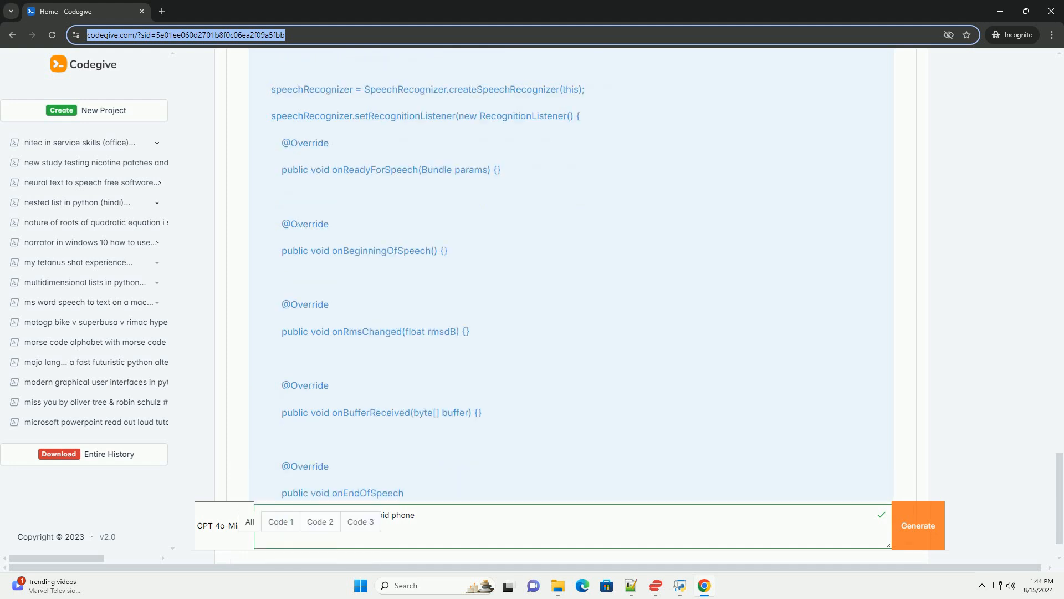
scroll(down, 3)
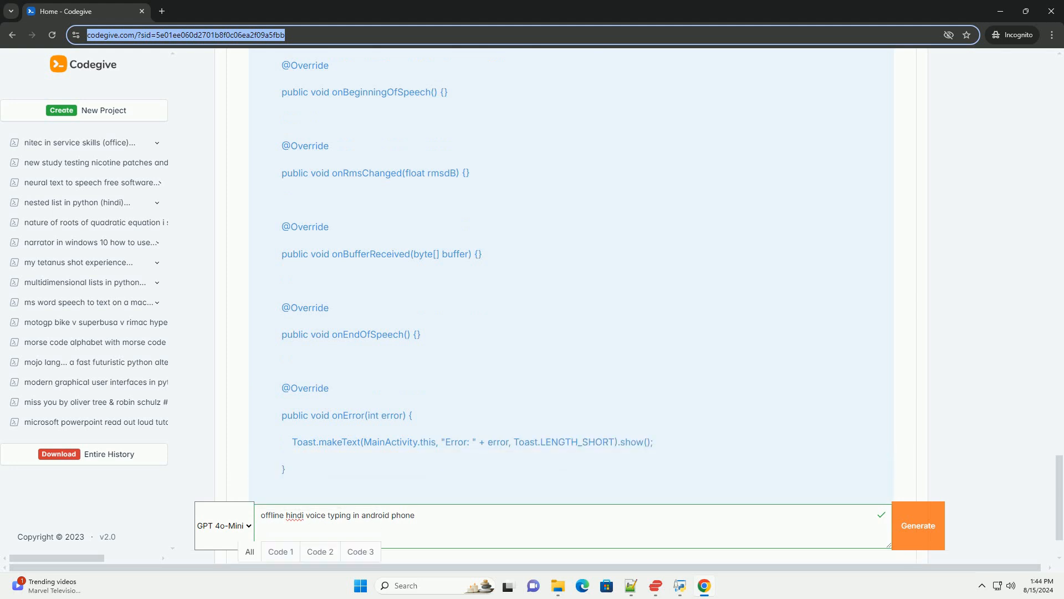
scroll(down, 3)
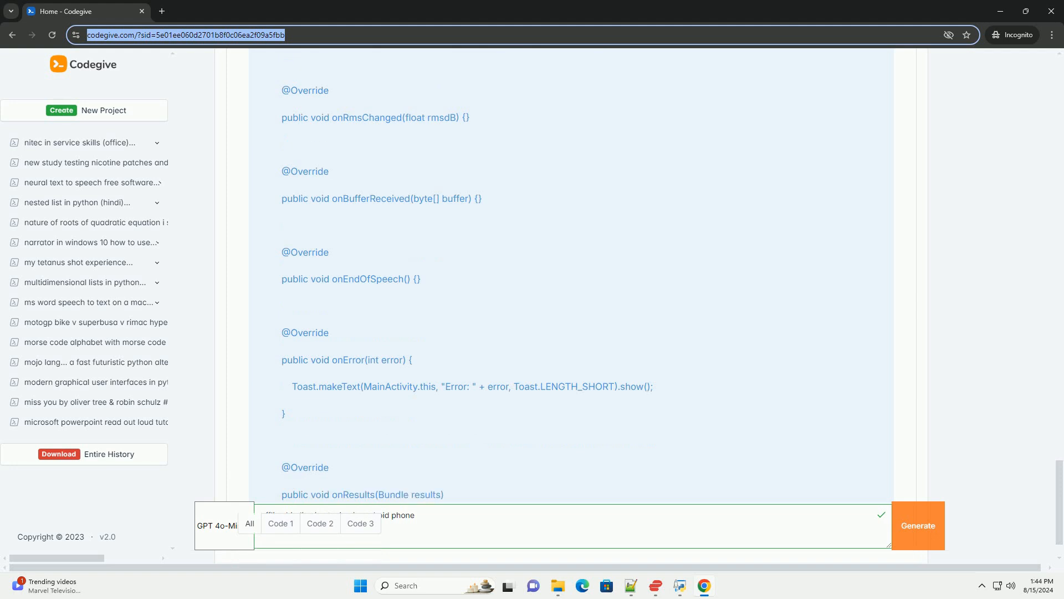
scroll(down, 3)
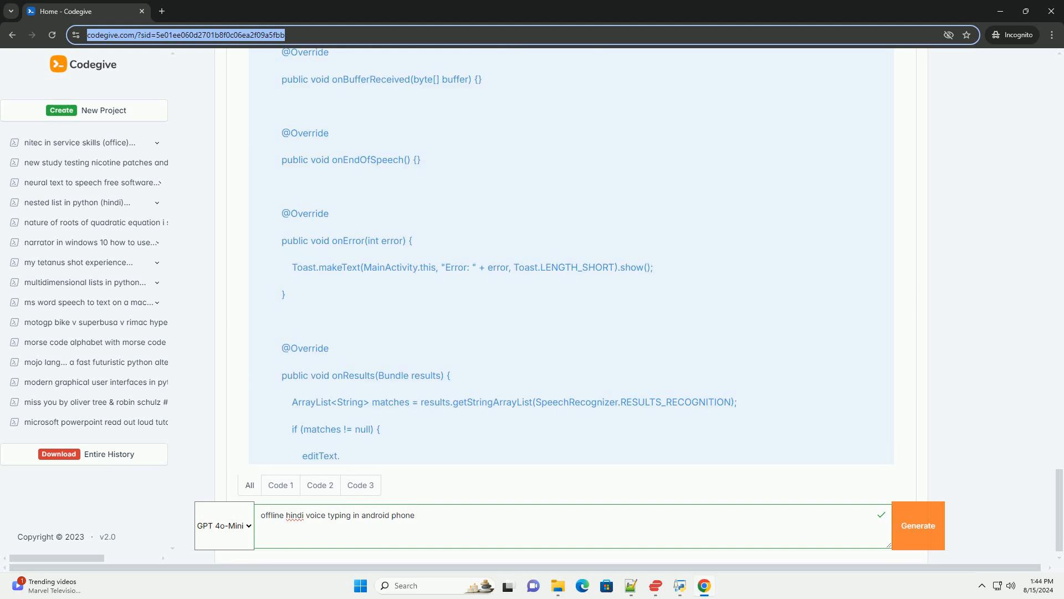
scroll(down, 3)
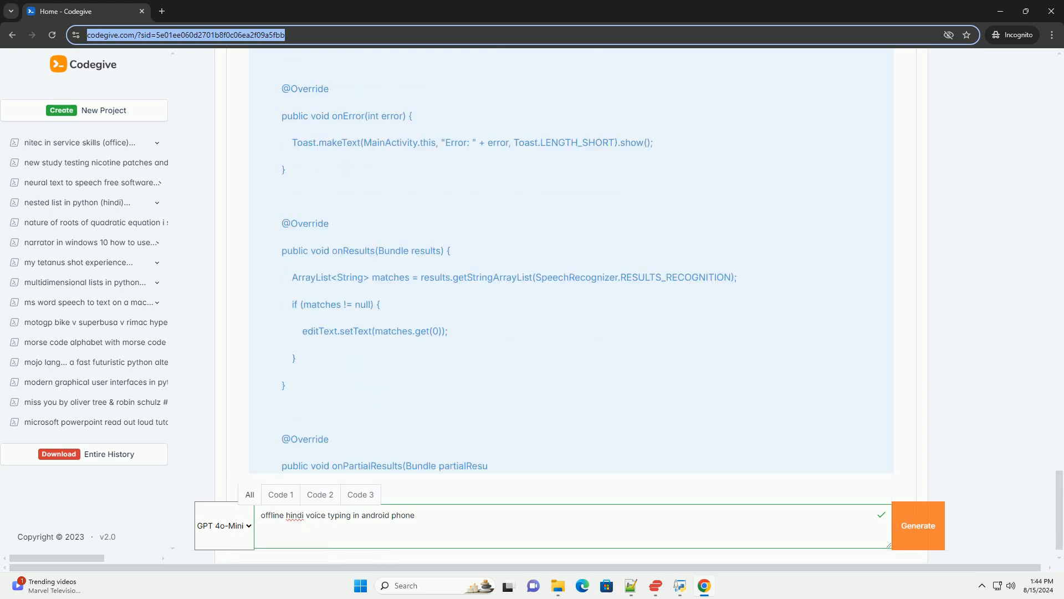
scroll(down, 3)
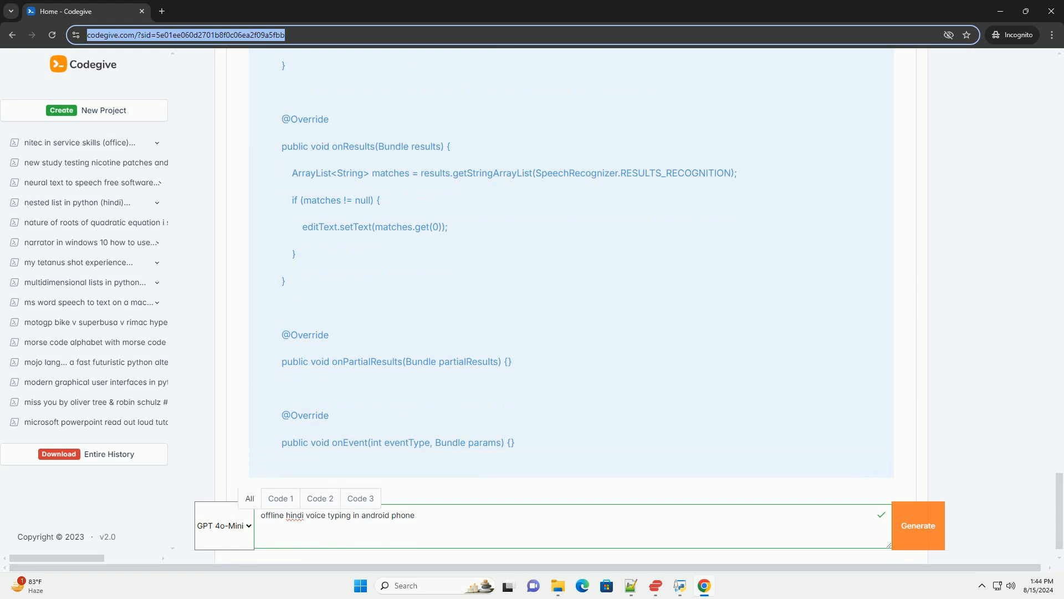
scroll(down, 3)
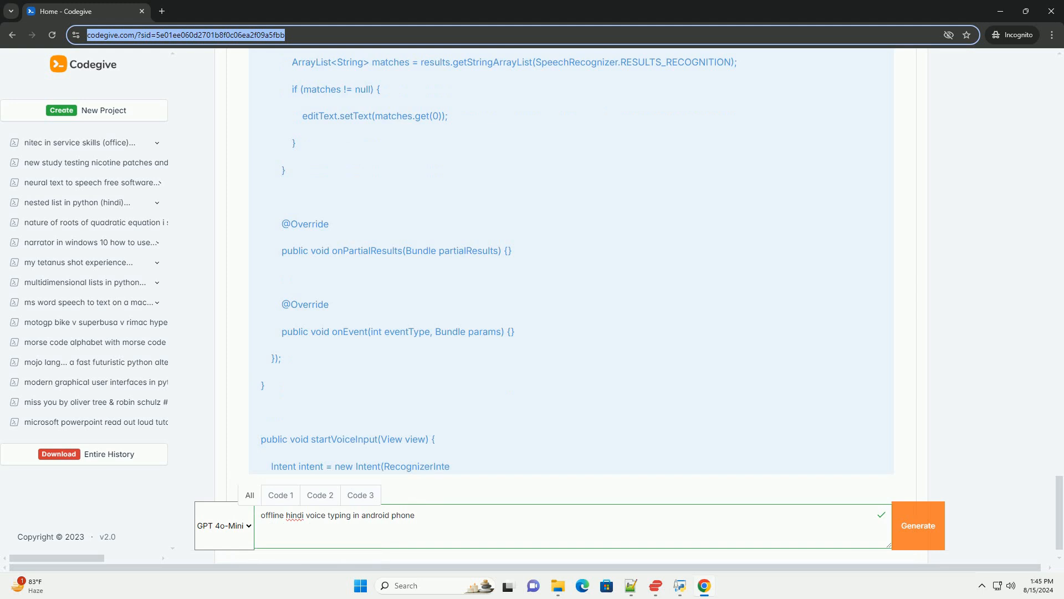
scroll(down, 3)
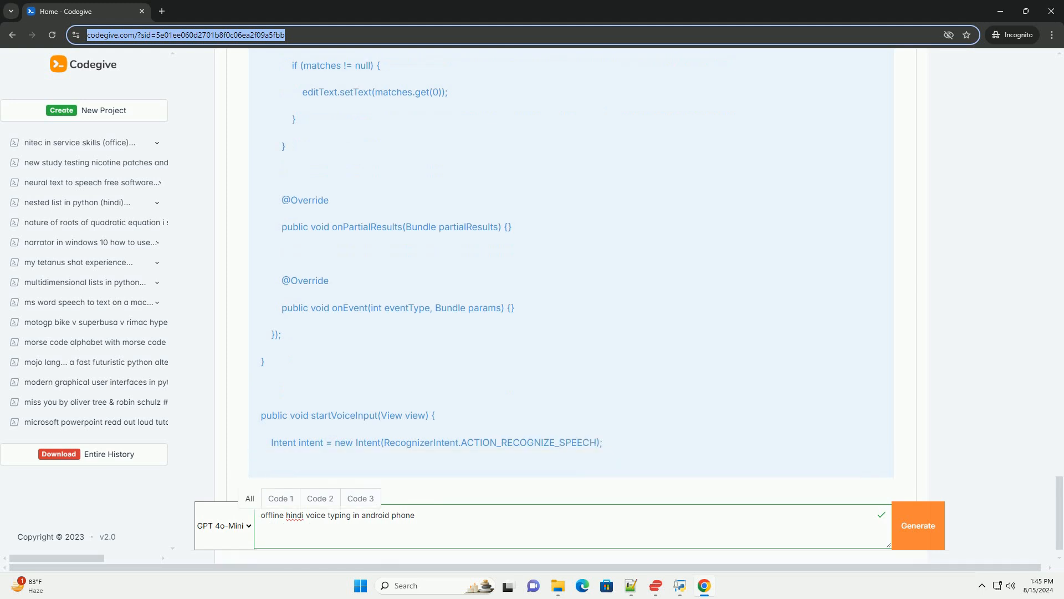